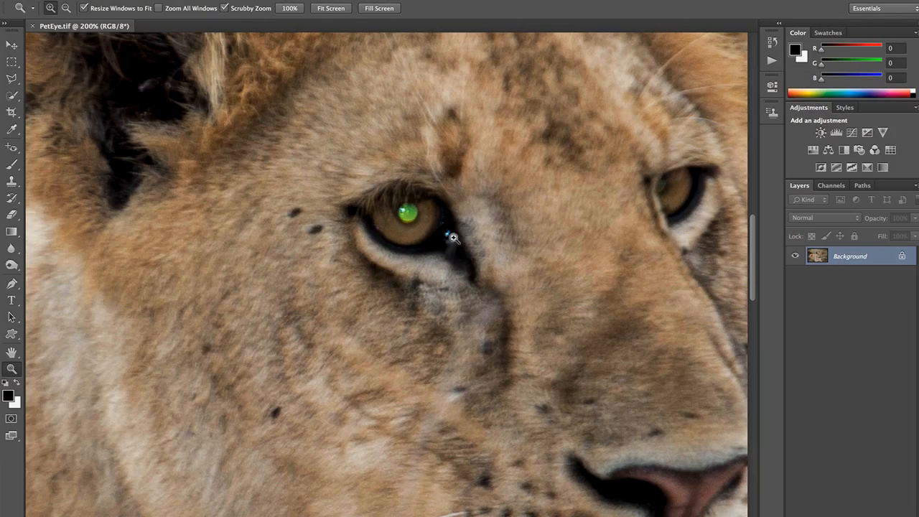
pyautogui.moveTo(279, 281)
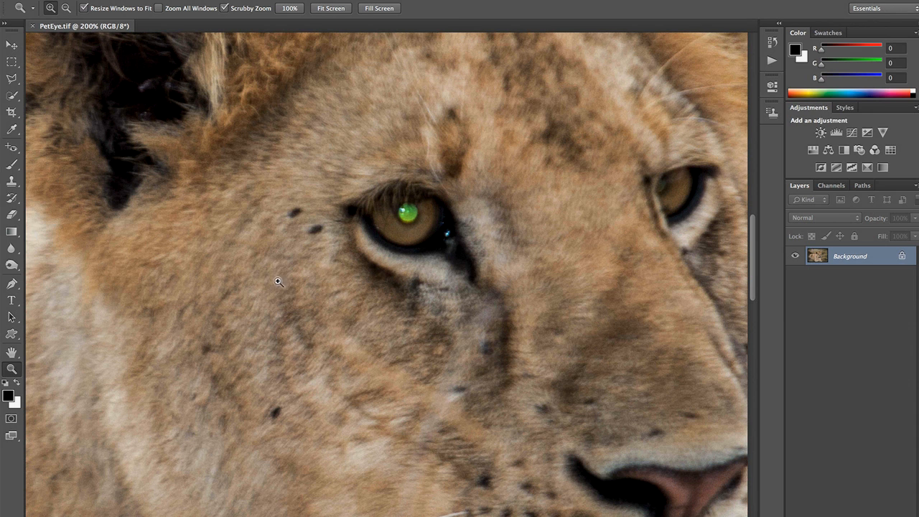
# Add a new empty layer and size a soft round brush to the glowing pupil, hardening its edge slightly.
pyautogui.click(12, 146)
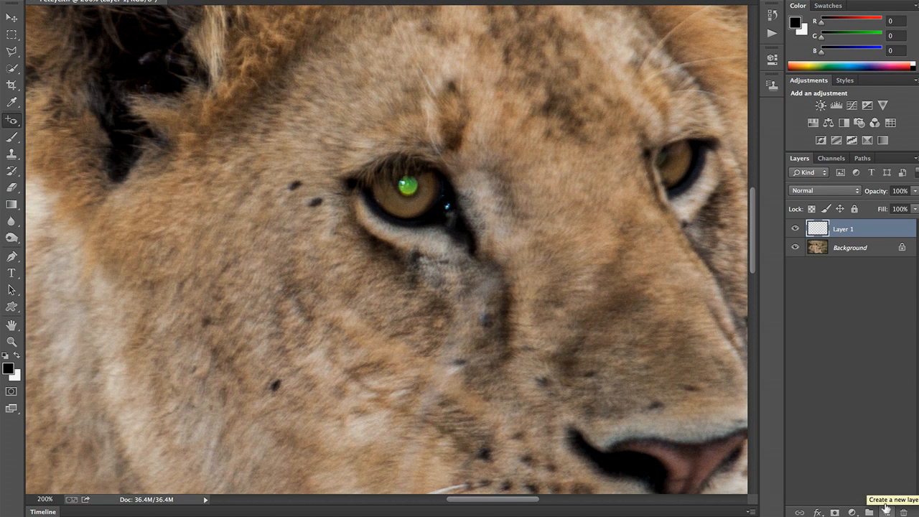
pyautogui.moveTo(535, 303)
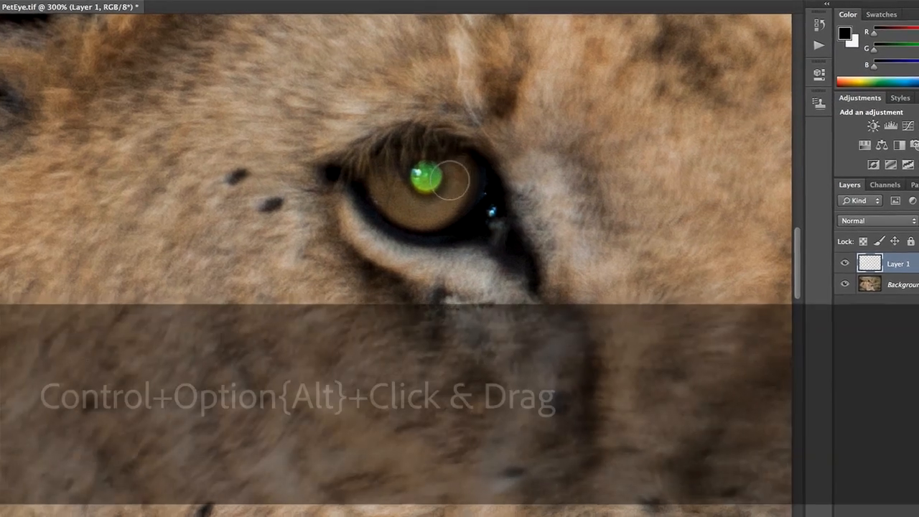
pyautogui.moveTo(431, 176); pyautogui.dragTo(488, 137)
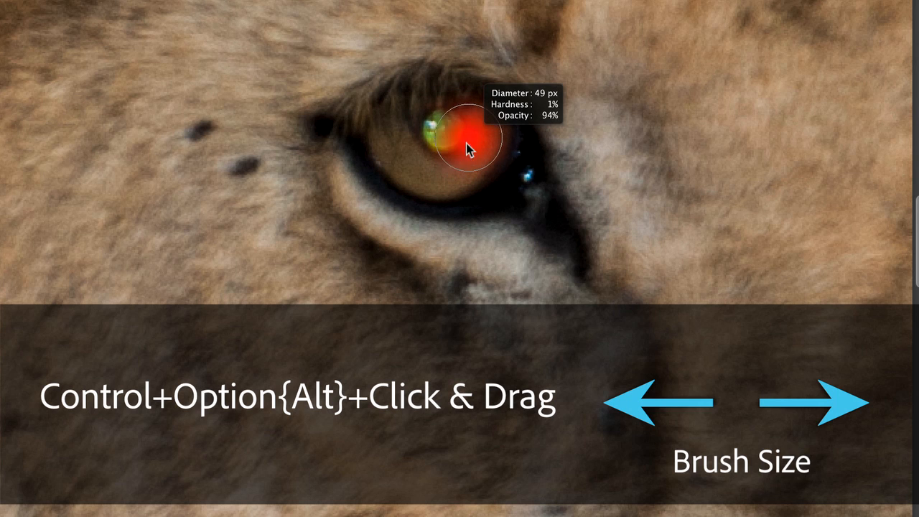
pyautogui.moveTo(470, 149); pyautogui.dragTo(454, 150)
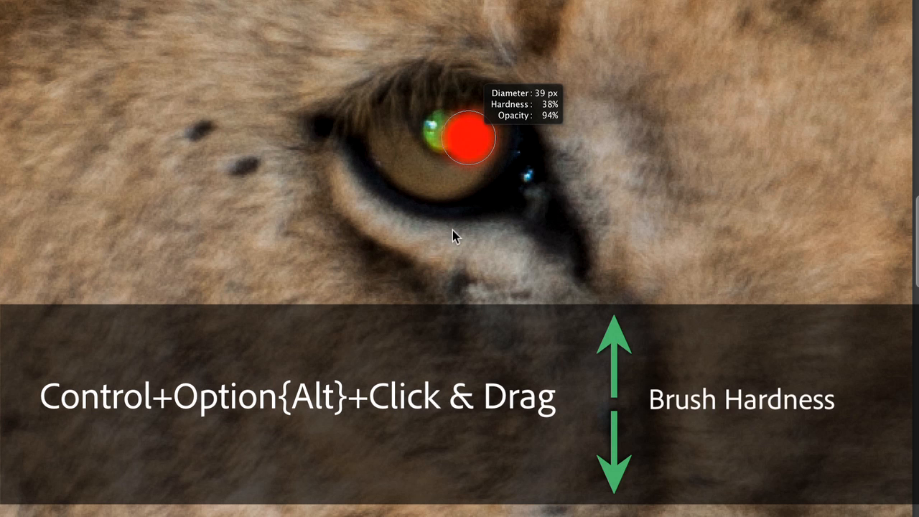
pyautogui.moveTo(456, 237); pyautogui.dragTo(459, 312)
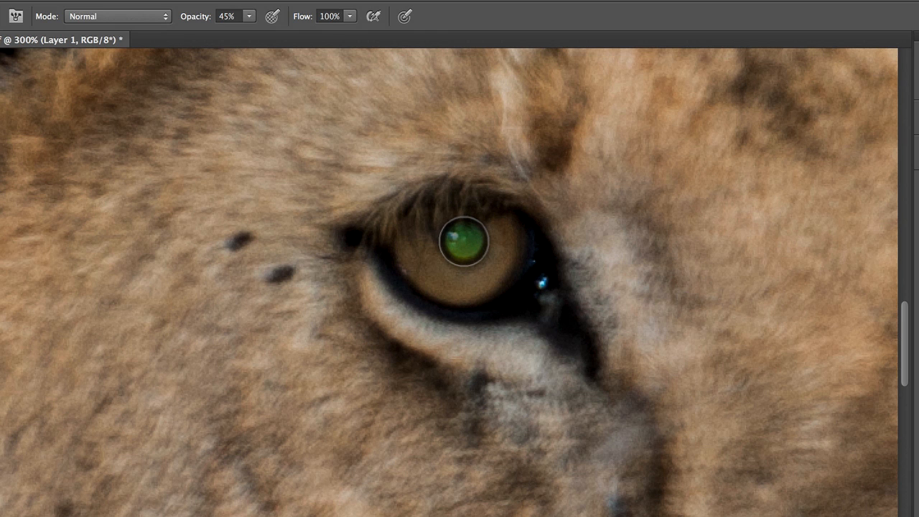
# Dab black paint at 45% opacity over the green-glowing pupil on the new layer.
pyautogui.click(466, 244)
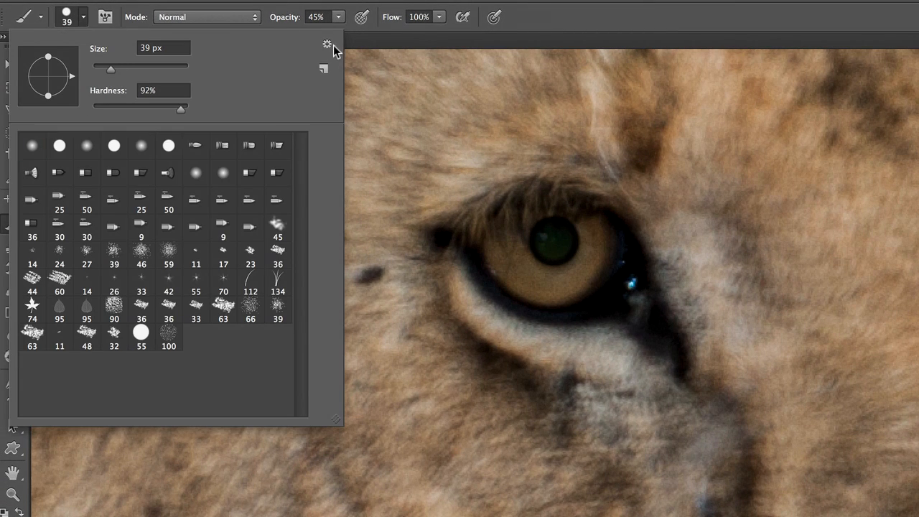
# Switch to the 14 px star brush tip from the preset picker and select the Opacity field.
pyautogui.click(327, 44)
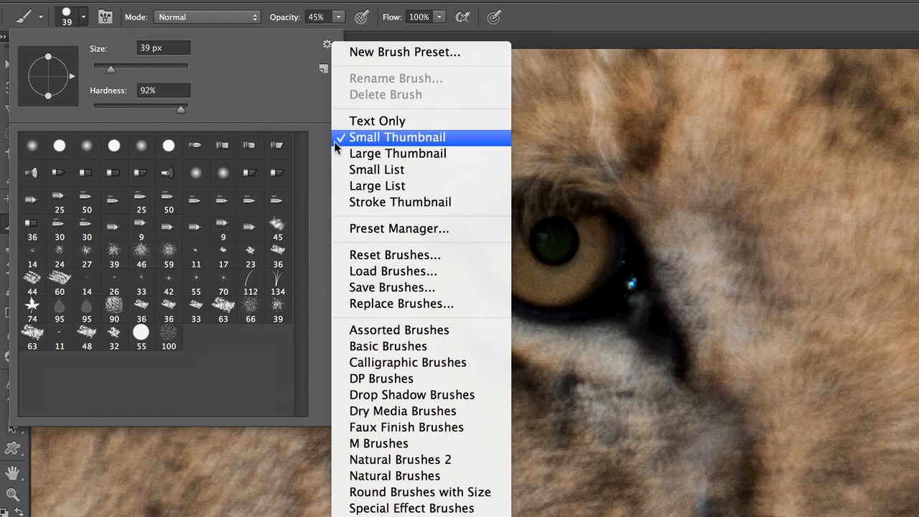
pyautogui.moveTo(278, 65)
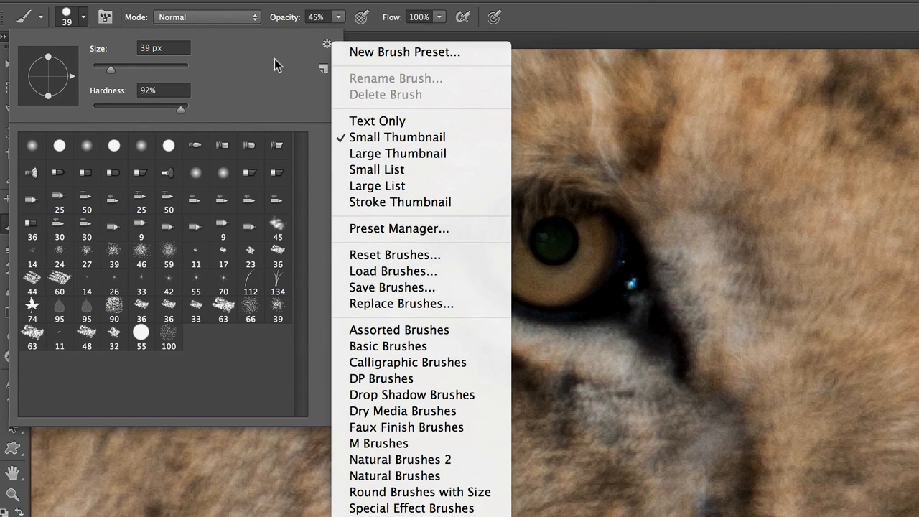
pyautogui.moveTo(91, 287)
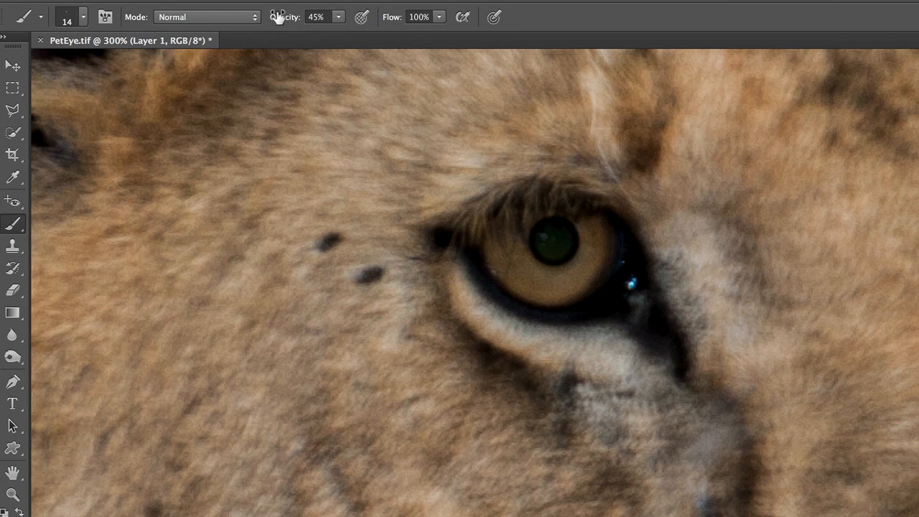
pyautogui.click(319, 17)
pyautogui.write('92')
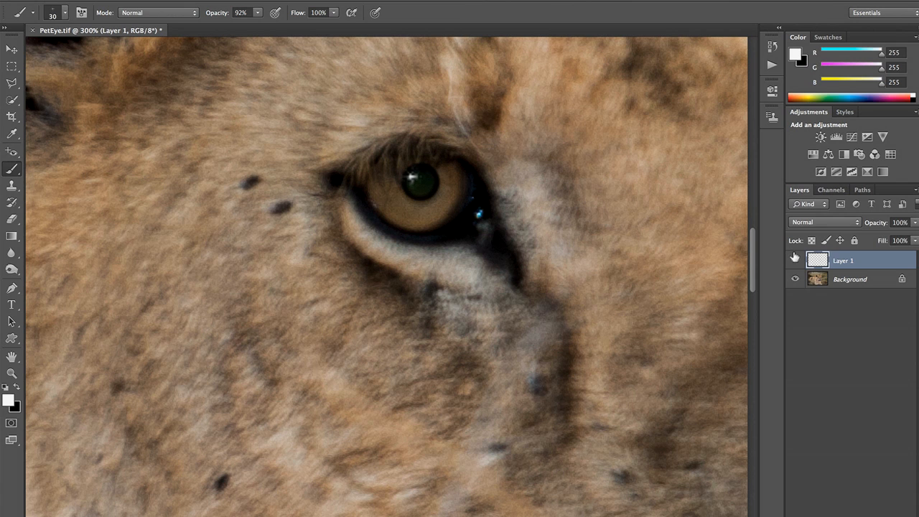
# Toggle Layer 1's visibility off and on to compare the painted eye with the original.
pyautogui.click(420, 182)
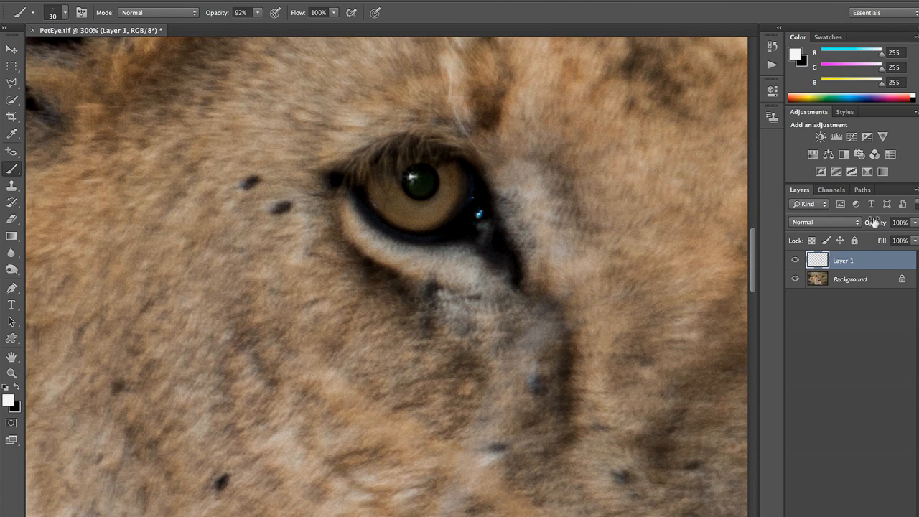
pyautogui.click(420, 182)
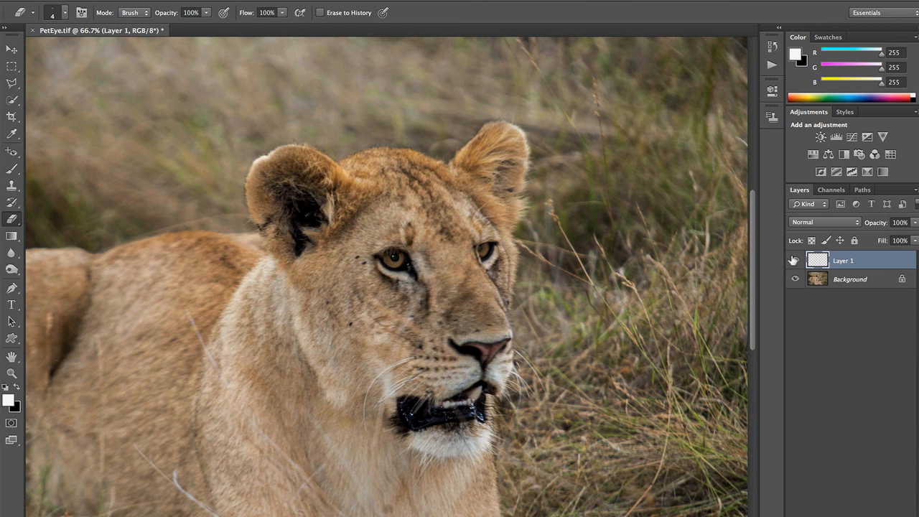
# Hide the paint layer to reveal the original green-glowing eye in the full portrait.
pyautogui.click(394, 256)
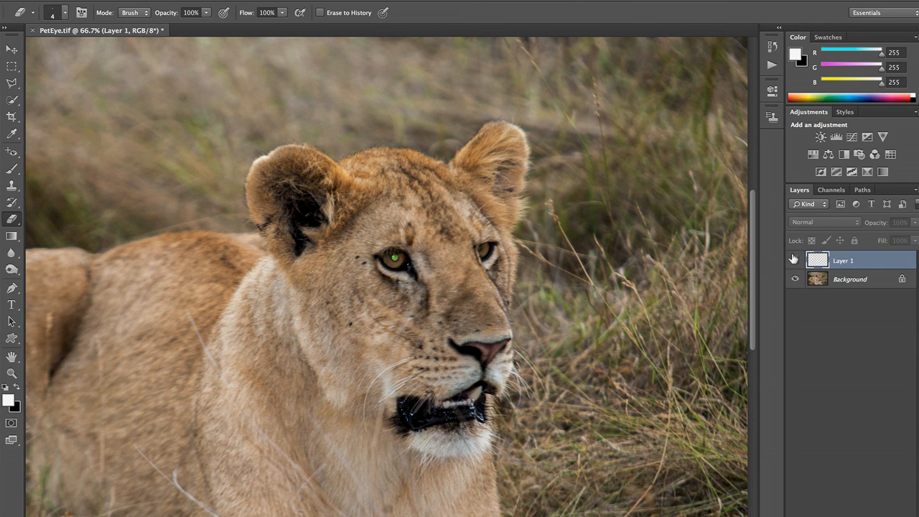